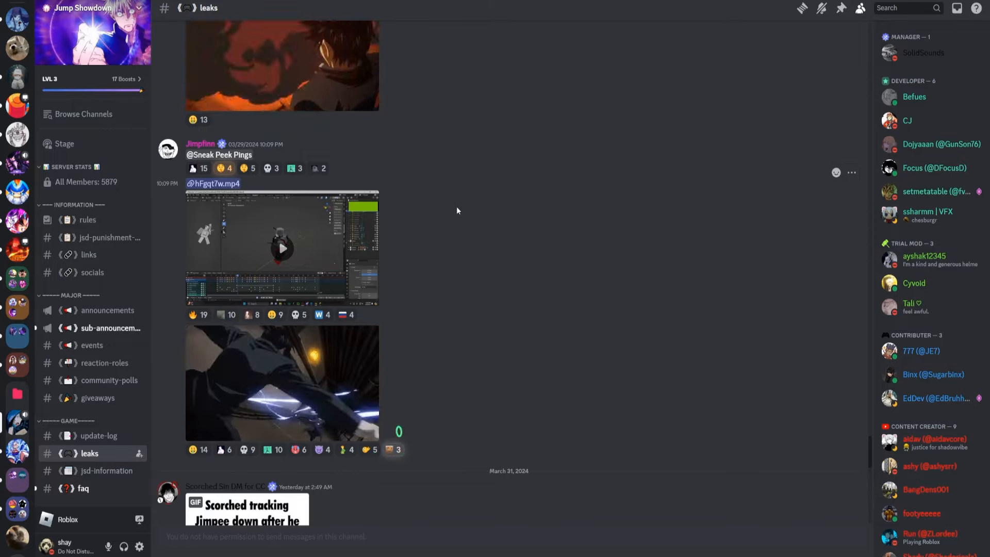
pyautogui.scroll(-3)
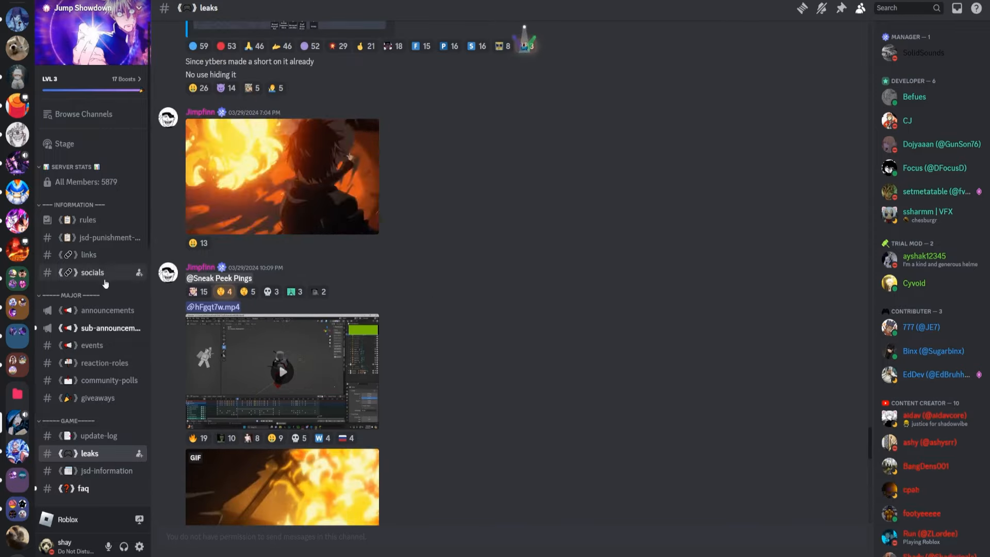
pyautogui.scroll(-3)
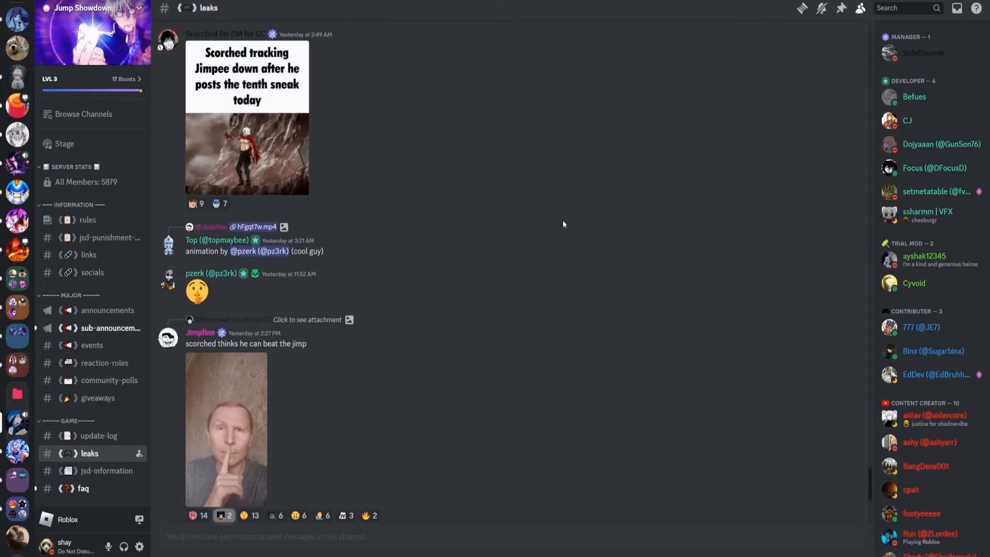
pyautogui.scroll(-3)
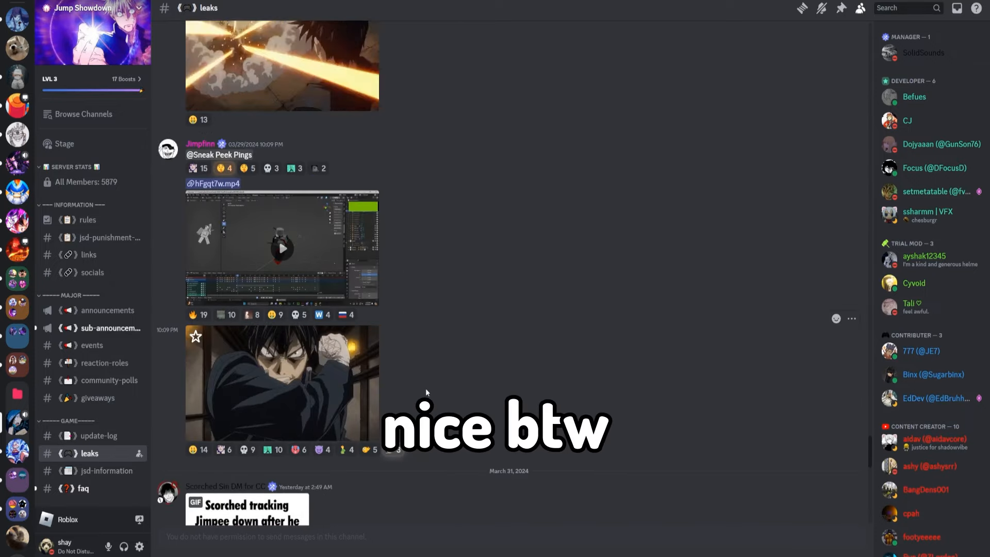
pyautogui.click(281, 248)
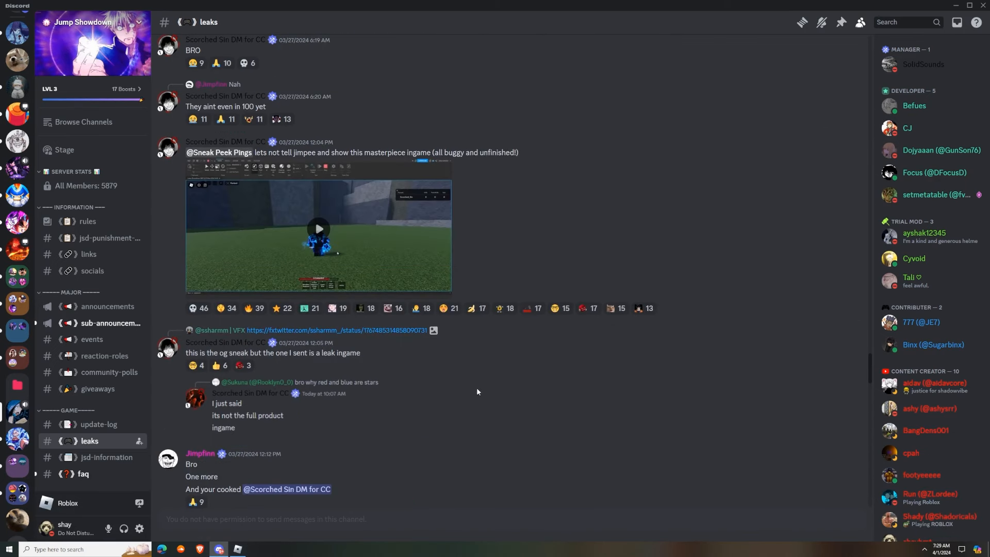
pyautogui.click(318, 228)
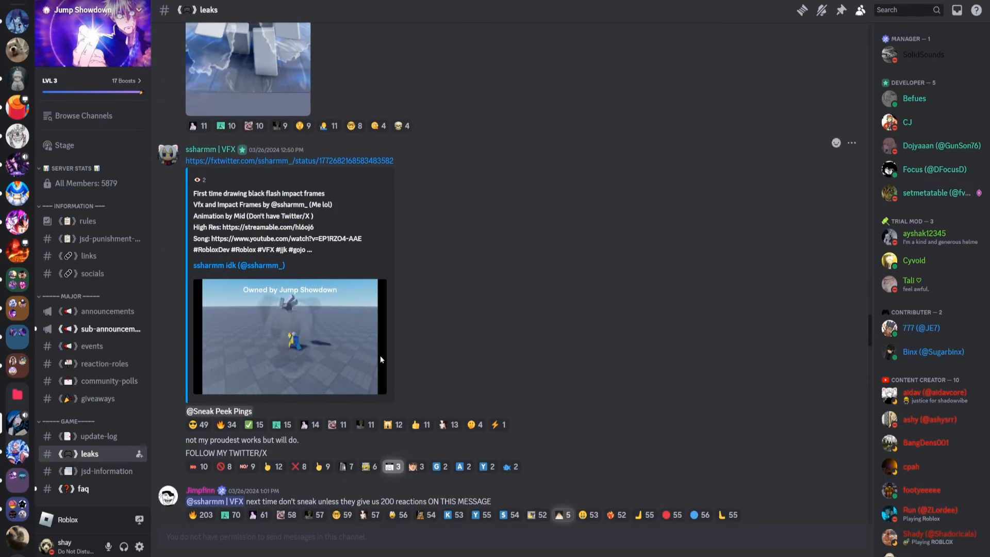
# Play the black flash impact-frames video, then reach the 03/25 'Our map before it gets remade' post
pyautogui.click(289, 337)
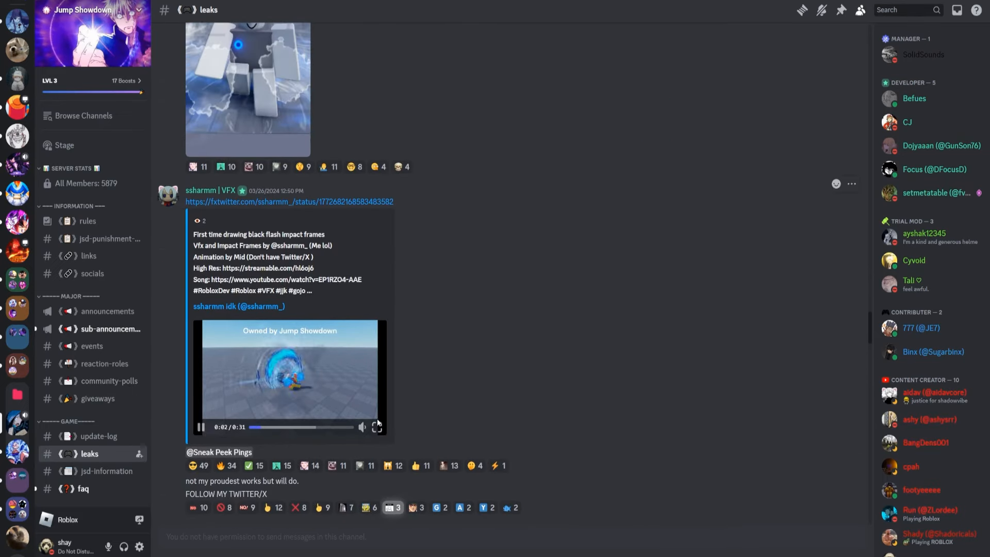
pyautogui.click(376, 427)
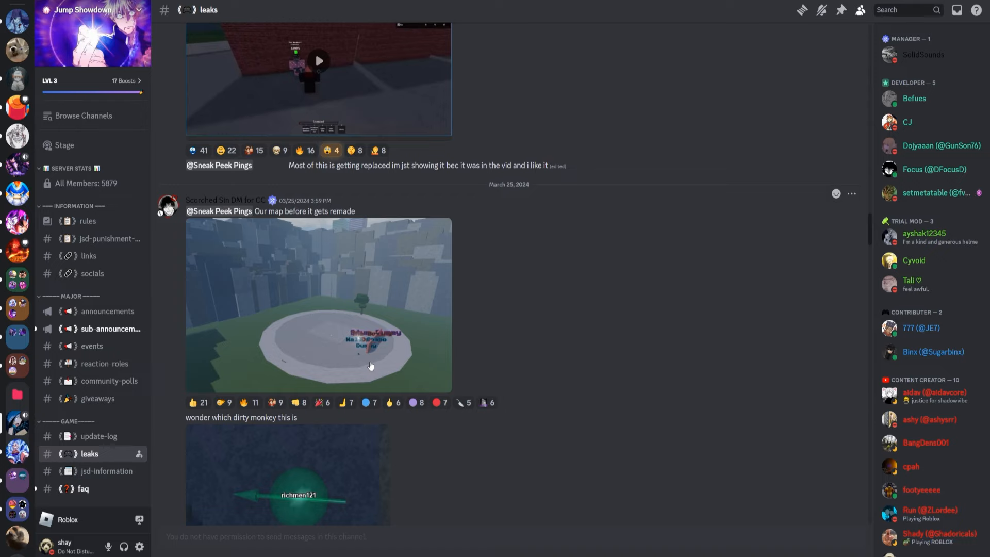
pyautogui.click(318, 304)
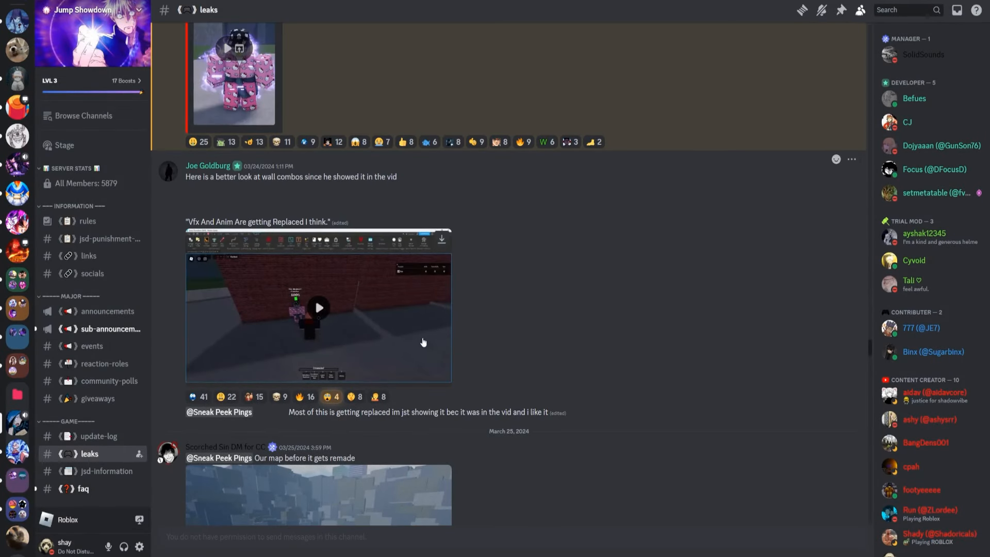
pyautogui.scroll(-3)
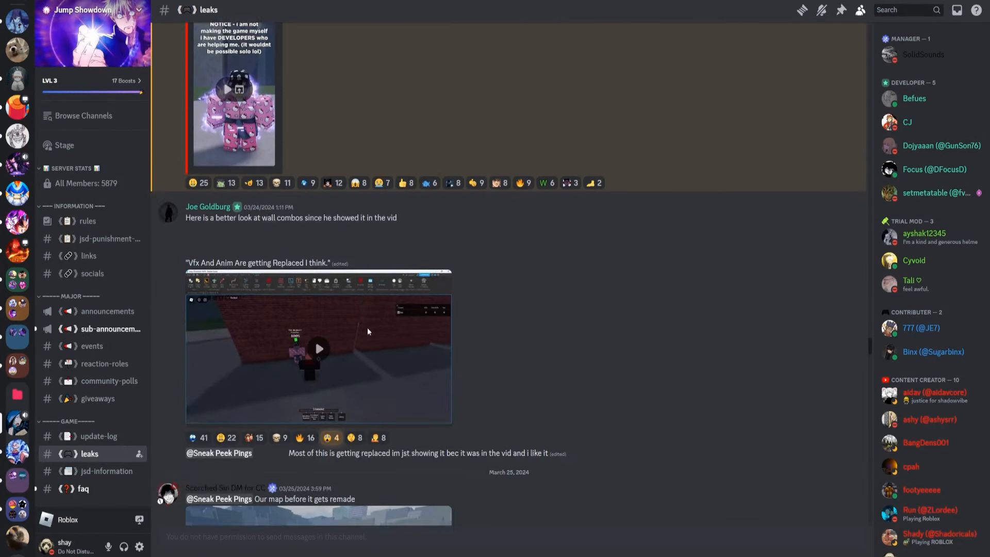
pyautogui.click(318, 348)
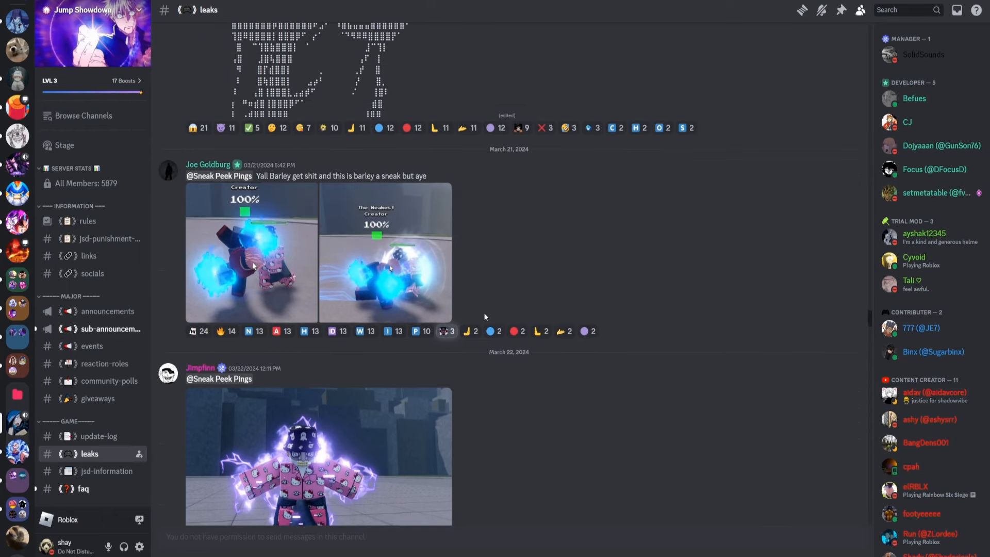
# Scroll past the ASCII art, play the 03/19 video, and reach the 03/11 'spam' post
pyautogui.scroll(-3)
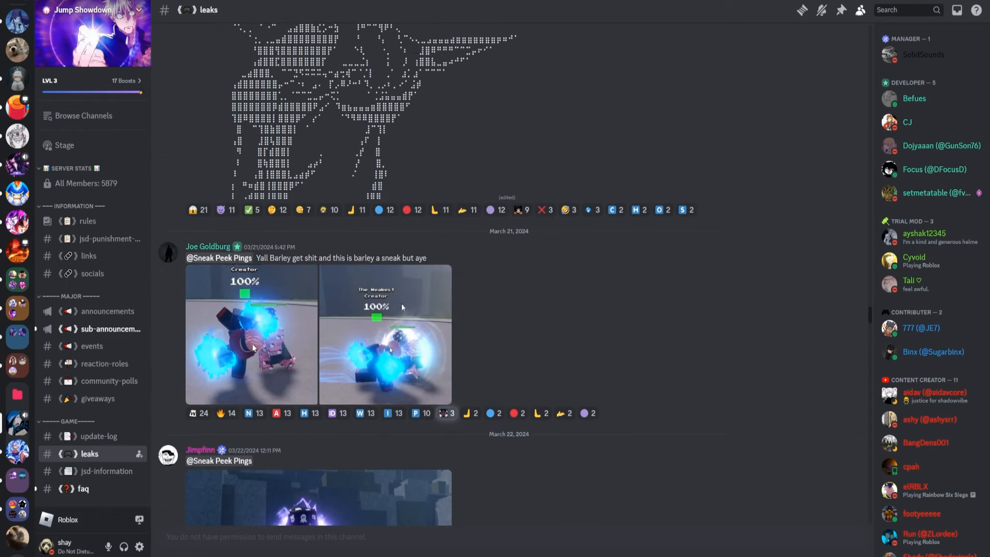
pyautogui.scroll(3)
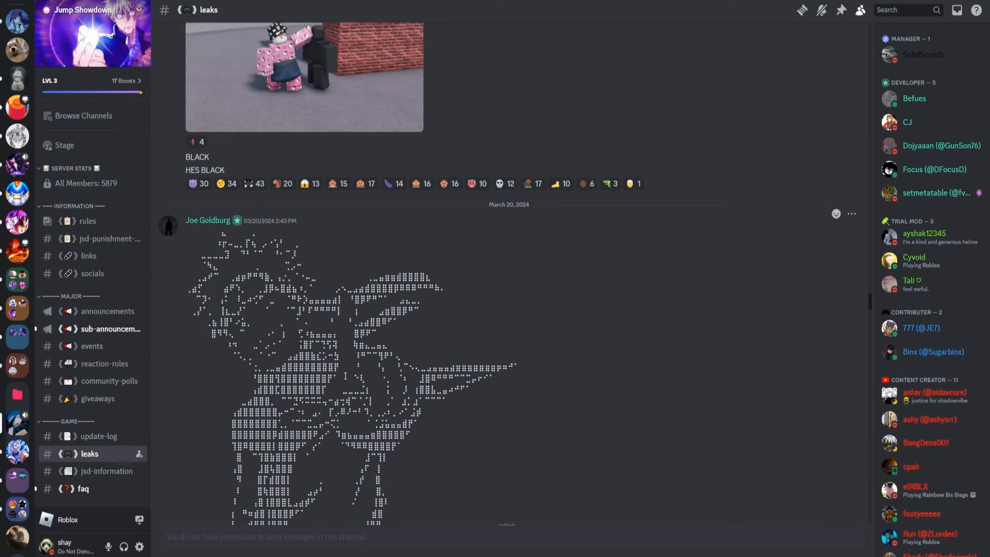
pyautogui.scroll(-3)
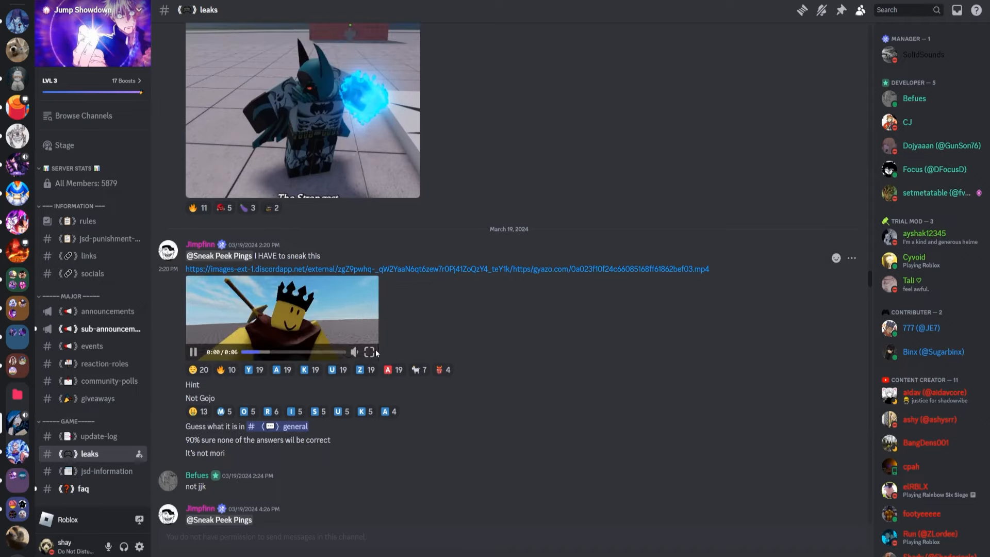
pyautogui.click(193, 351)
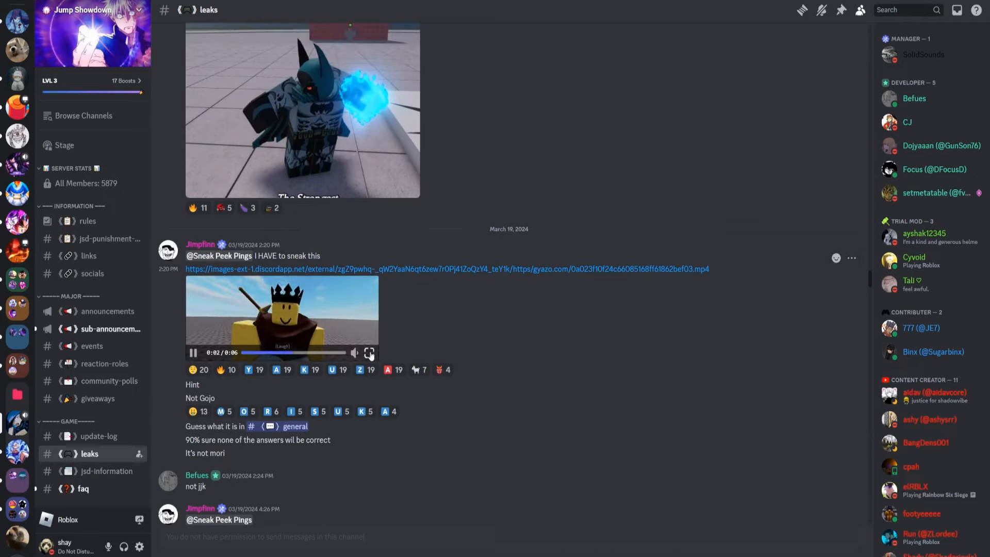
pyautogui.click(368, 352)
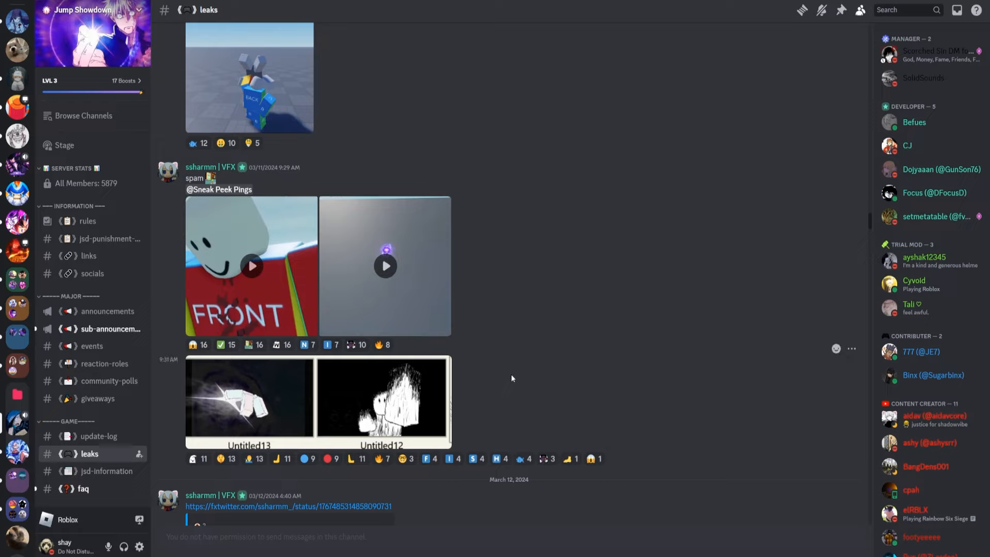
pyautogui.moveTo(349, 411)
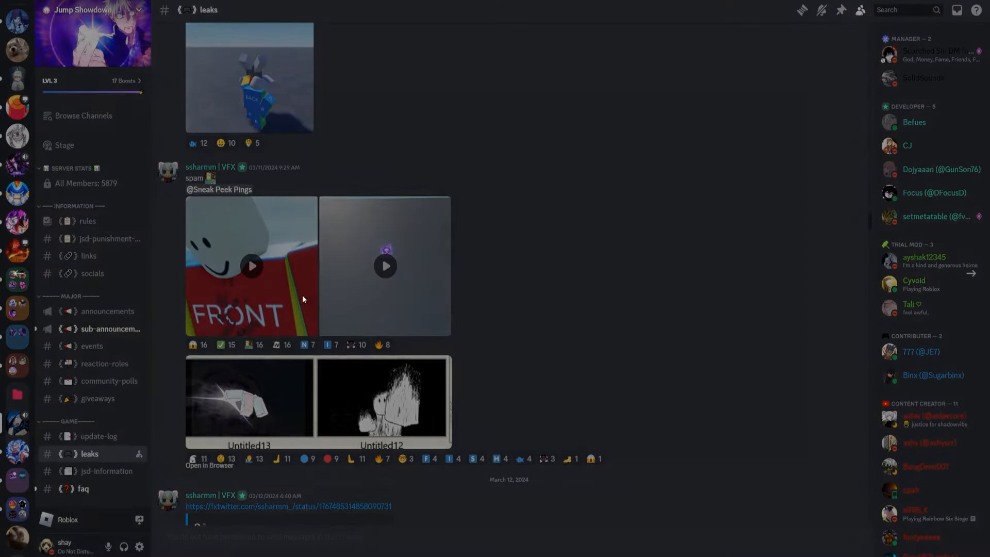
# Play the purple orb, white spike and blue vortex character clips while reaching February 25
pyautogui.click(251, 265)
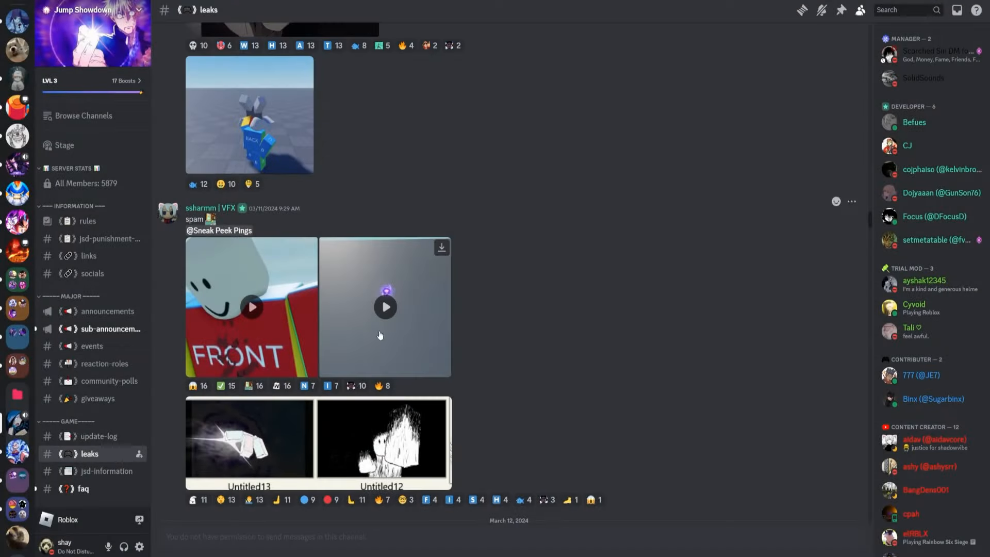
pyautogui.click(385, 307)
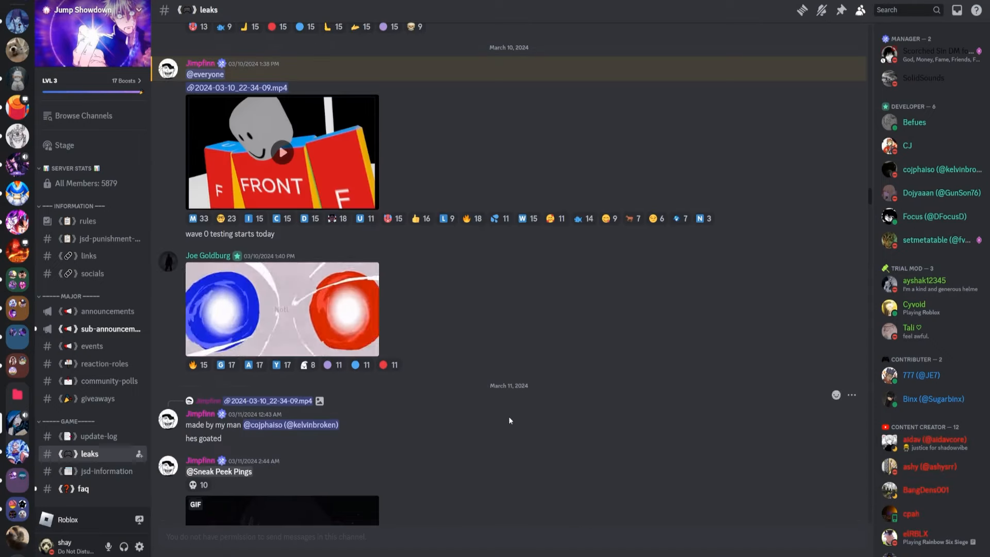
pyautogui.scroll(-3)
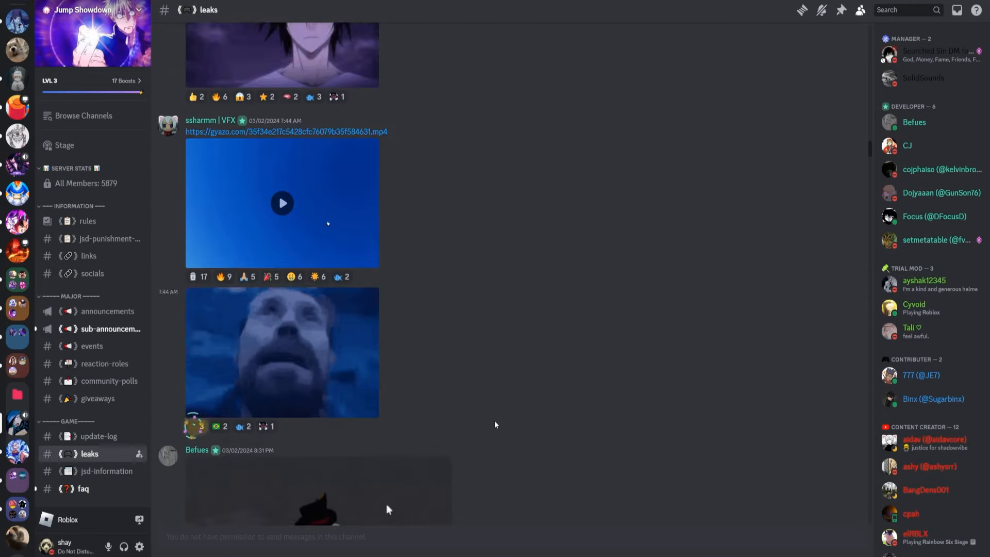
pyautogui.scroll(-3)
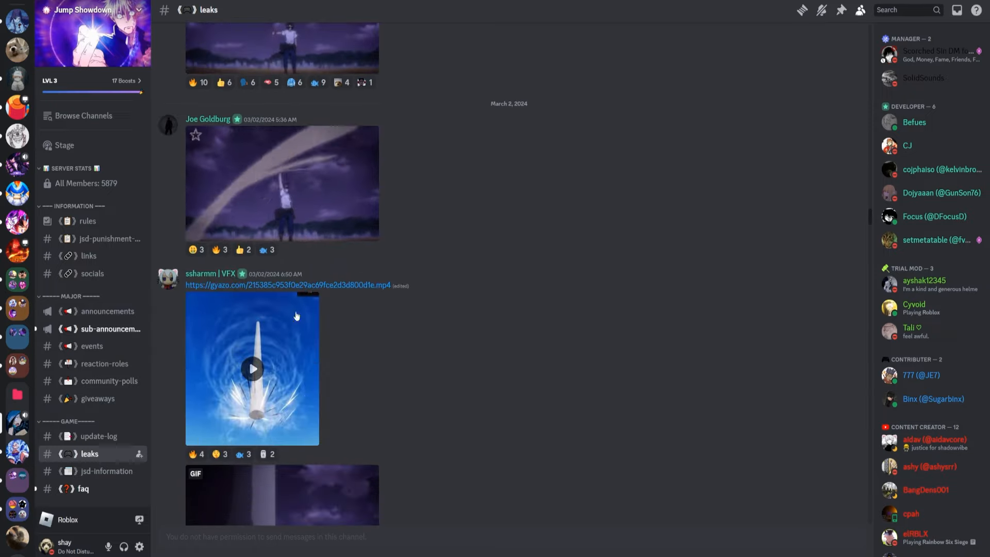
pyautogui.click(251, 368)
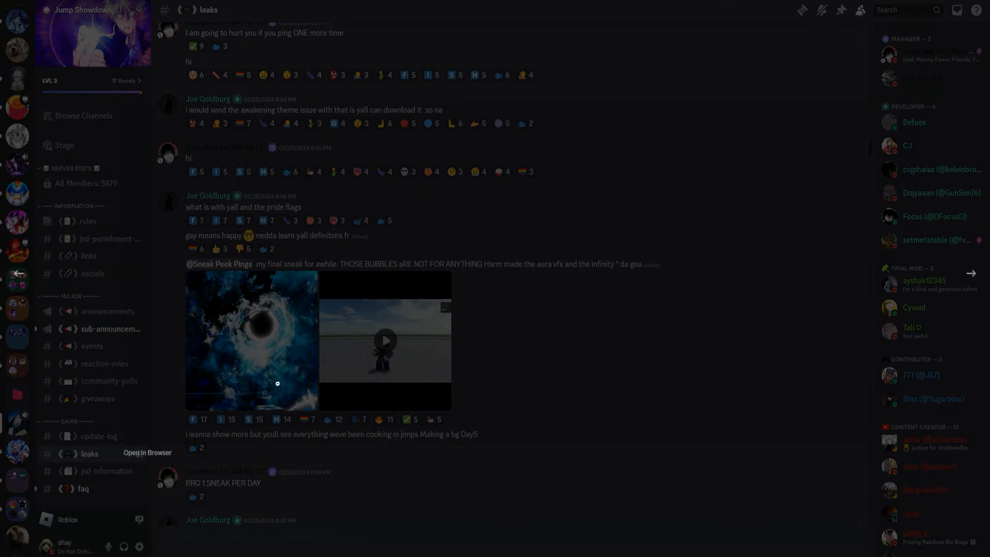
pyautogui.click(251, 339)
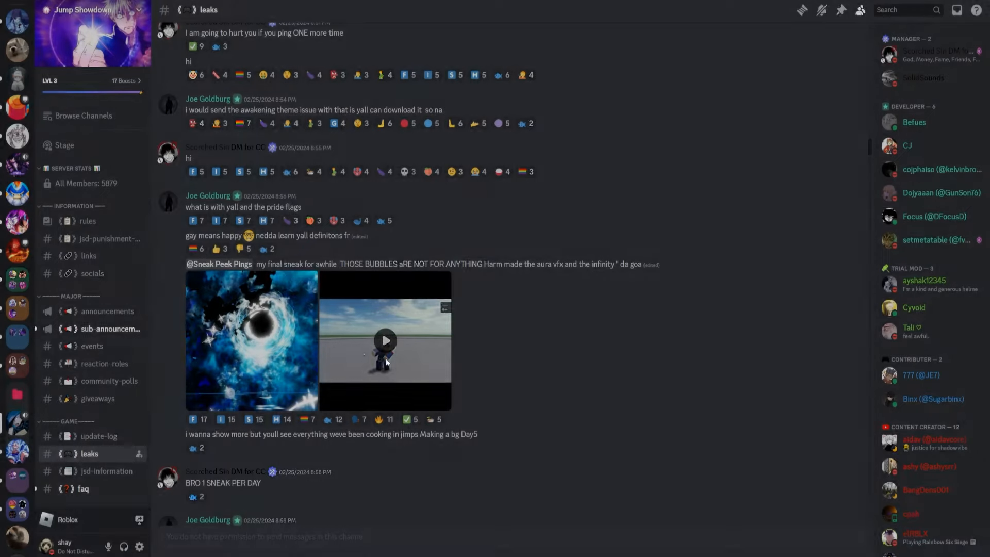
pyautogui.click(385, 340)
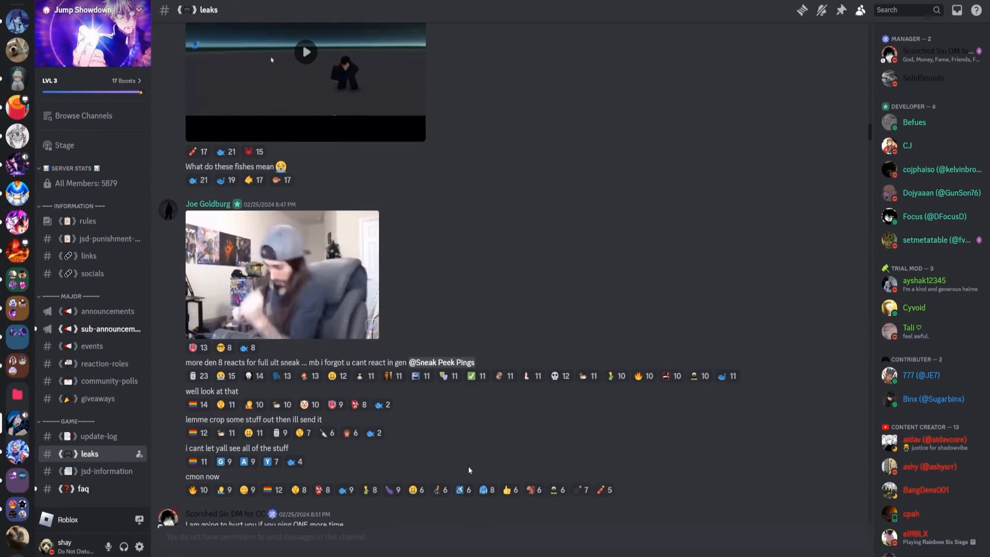
# Scroll back to the February 19 posts and play the February 20 VFX clip
pyautogui.scroll(-3)
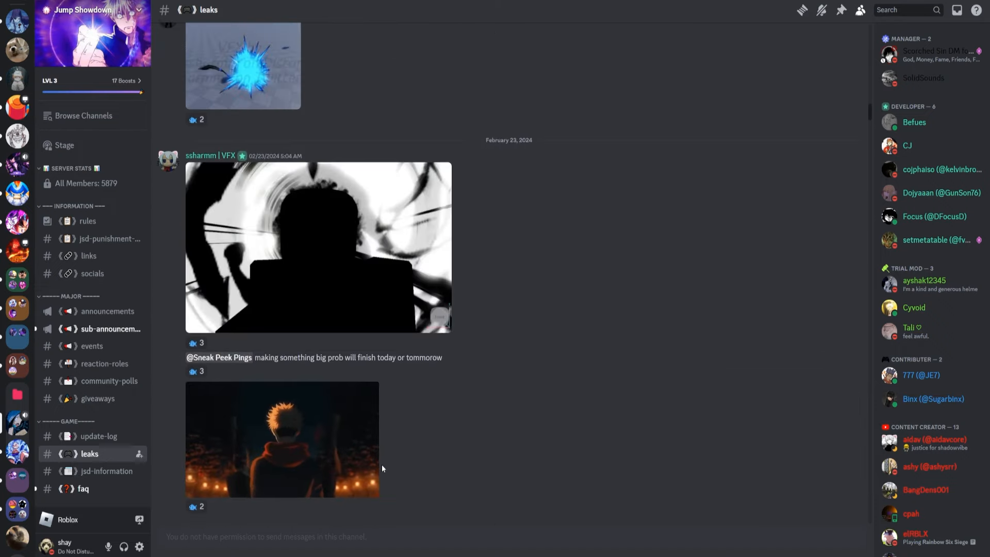
pyautogui.scroll(-3)
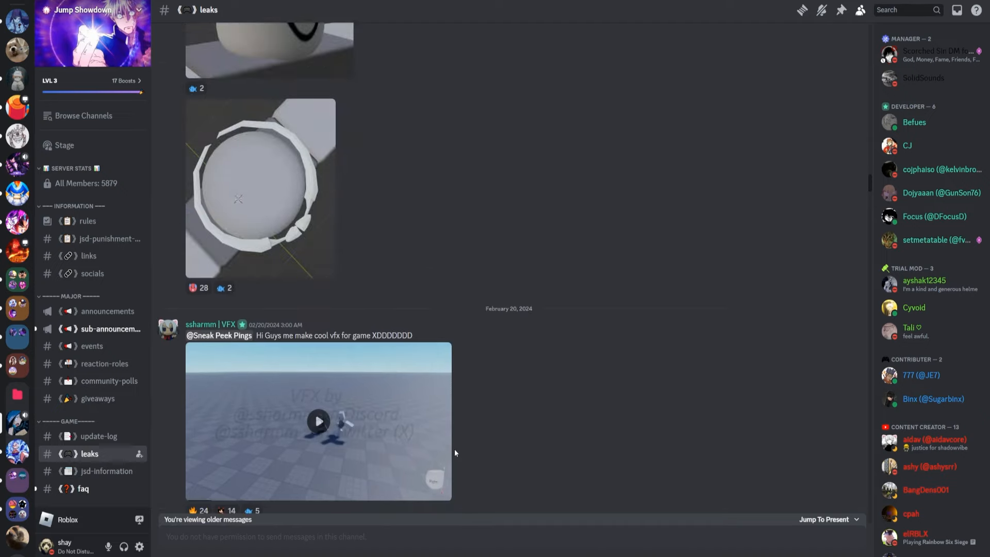
pyautogui.click(318, 421)
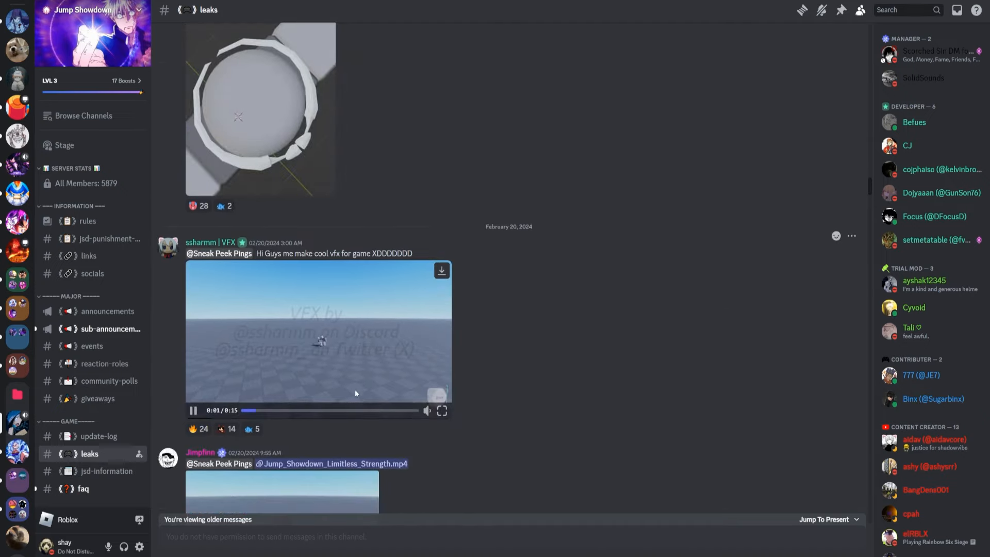
pyautogui.click(442, 411)
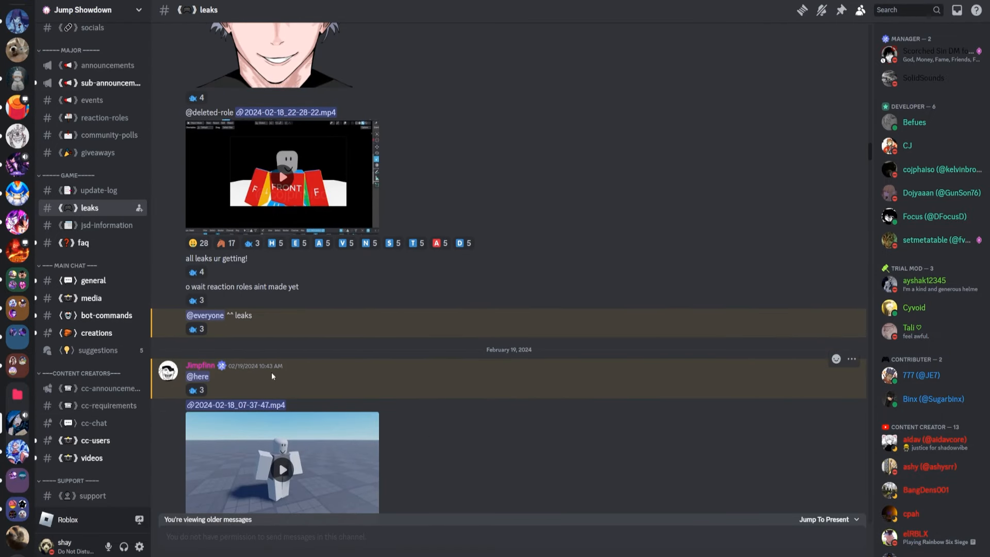
# Jump to the present, returning to the April 1 move list leak
pyautogui.scroll(-3)
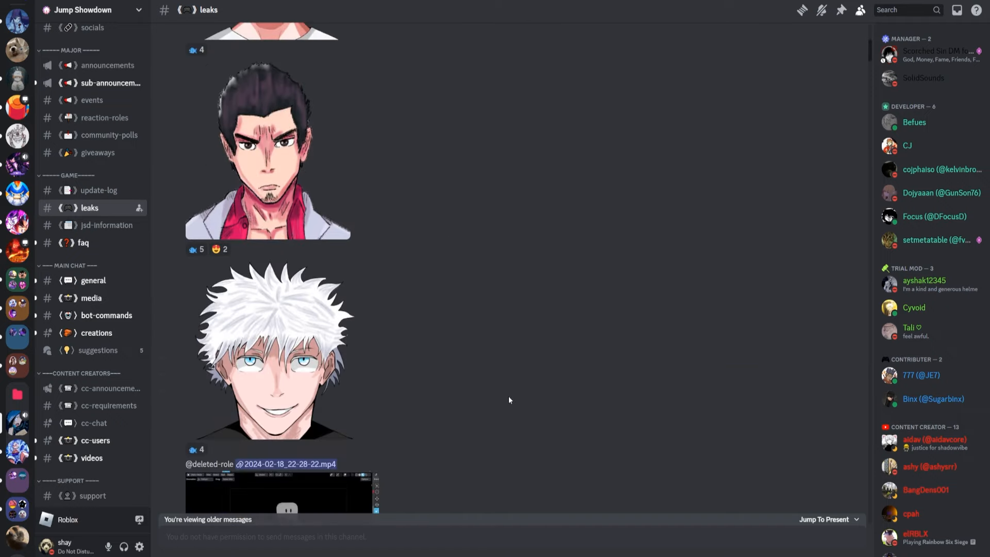
pyautogui.scroll(-3)
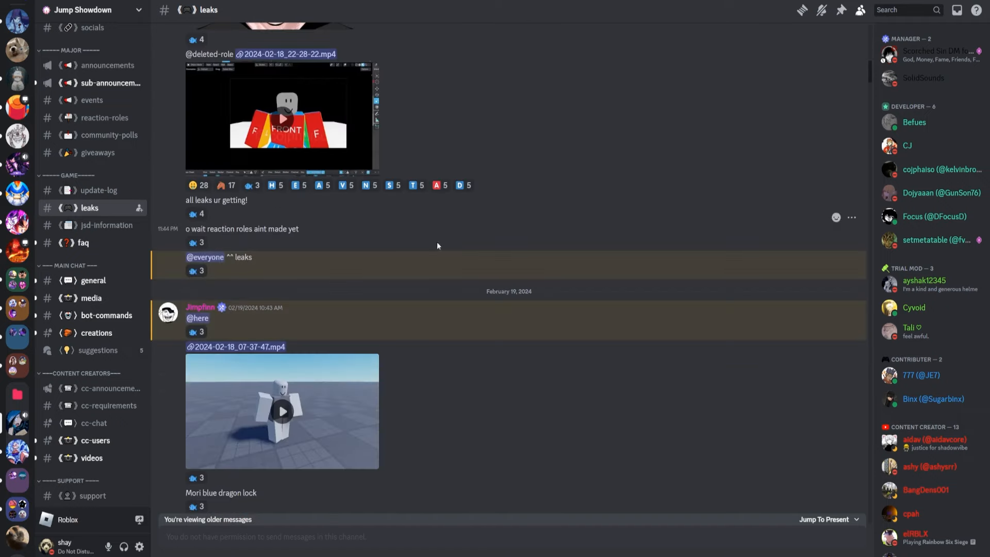
pyautogui.click(281, 118)
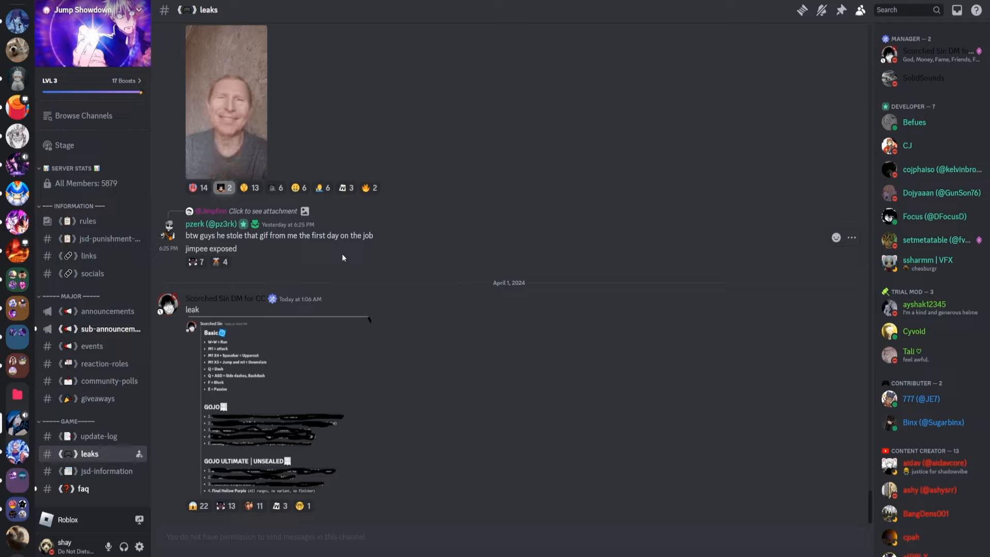
pyautogui.moveTo(554, 373)
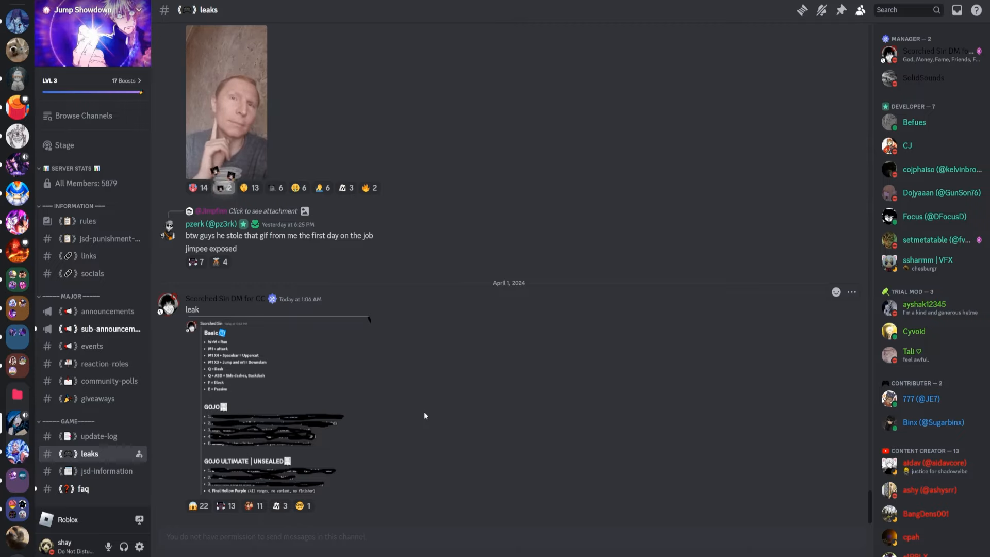
pyautogui.scroll(3)
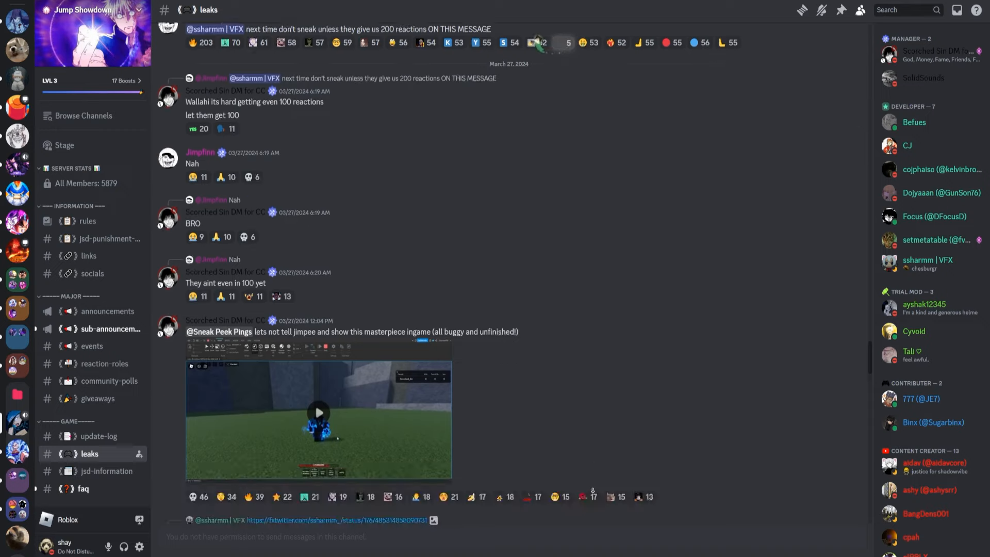
pyautogui.scroll(-3)
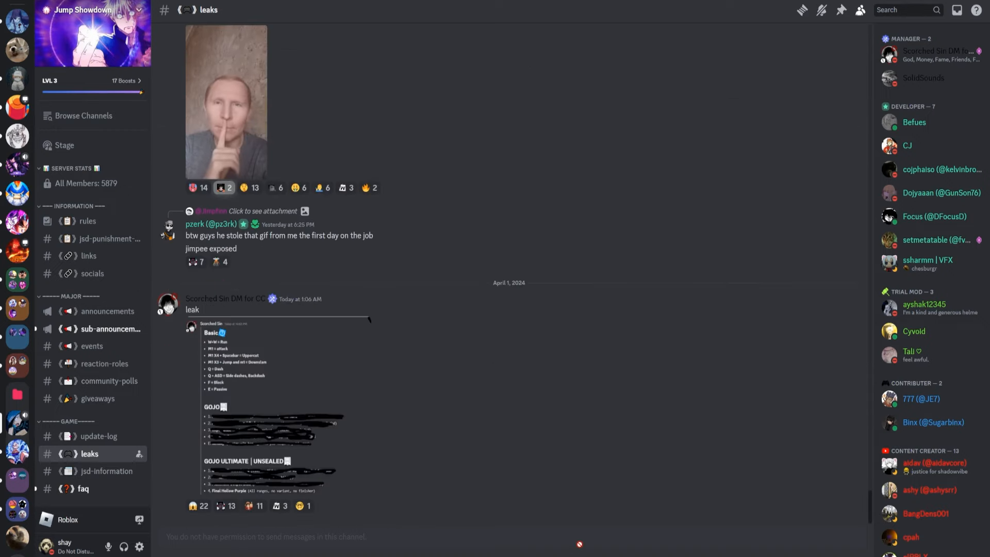